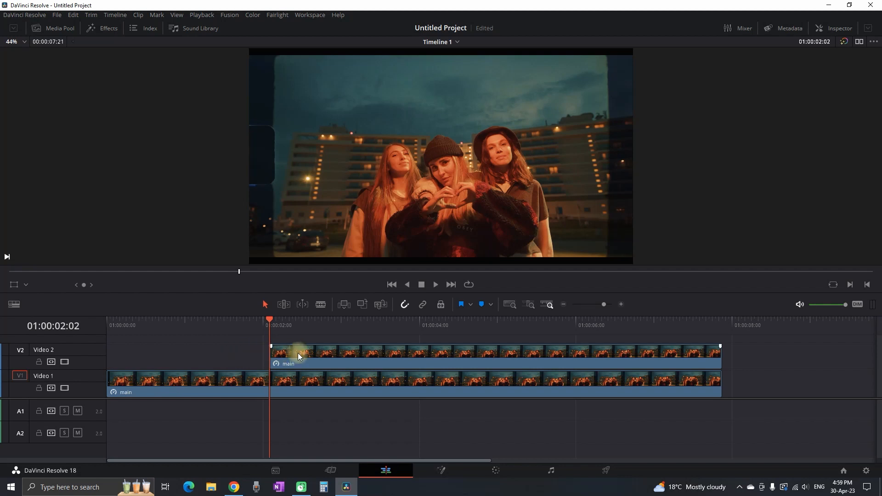
Apply Freeze Frame via Change Clip Speed to the white-bordered V2 clip
right_click(299, 355)
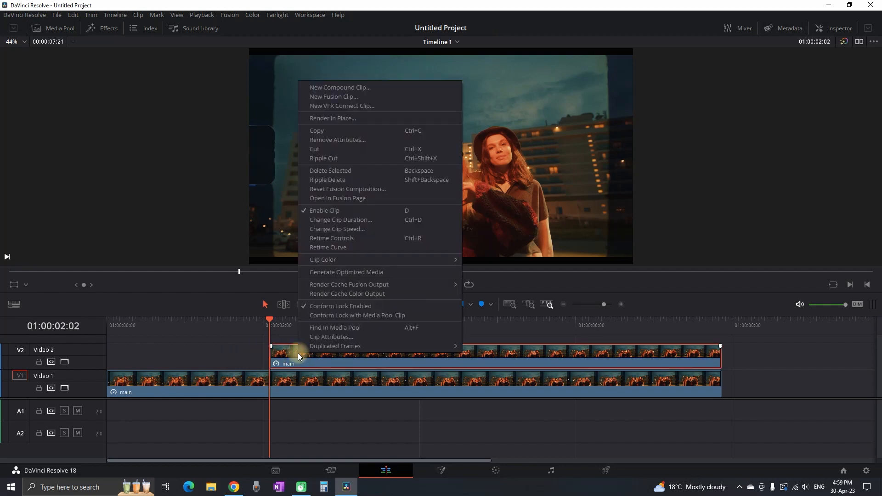
click(337, 229)
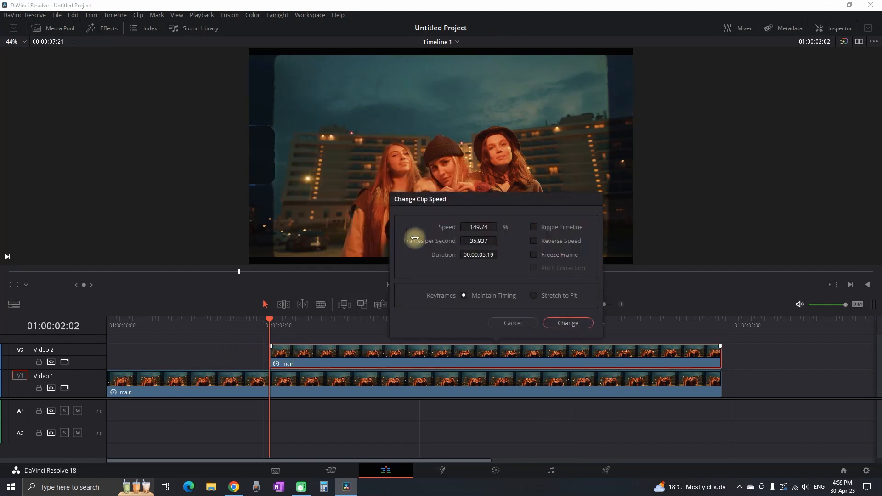
click(534, 254)
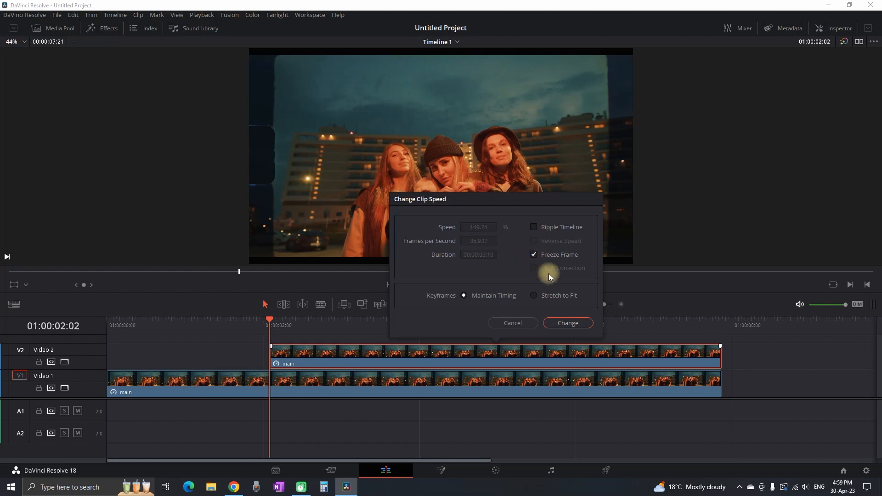
click(566, 323)
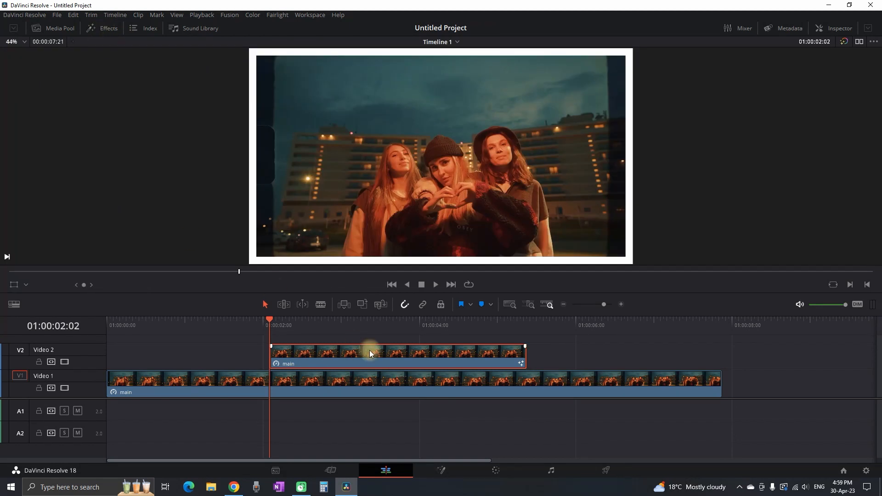
Turn the frozen V2 clip into a compound clip with the default name 'Compound Clip 1'
right_click(369, 353)
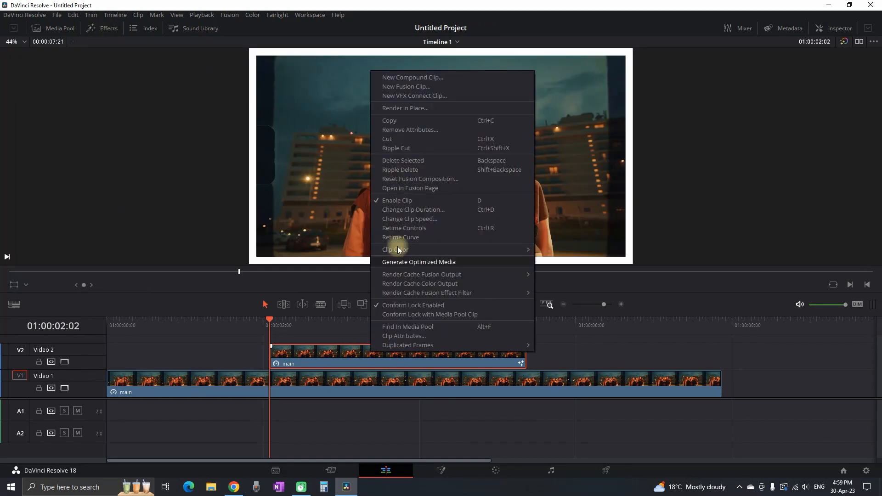
click(412, 78)
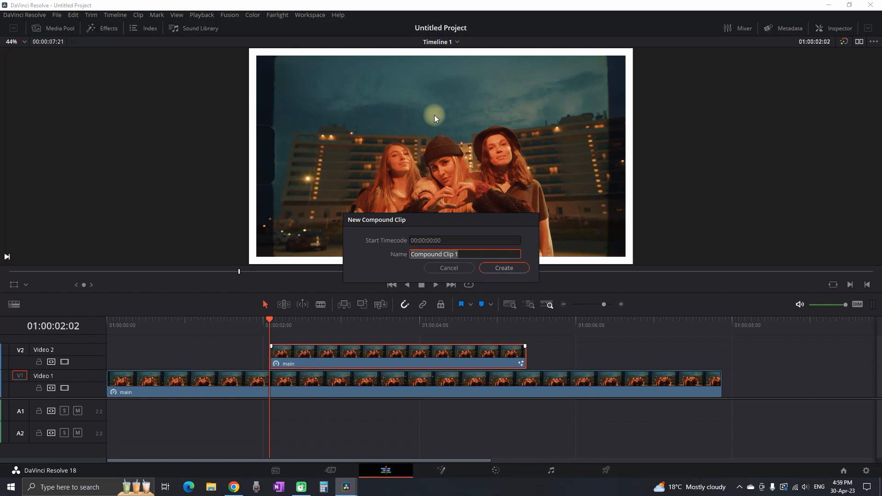
click(503, 268)
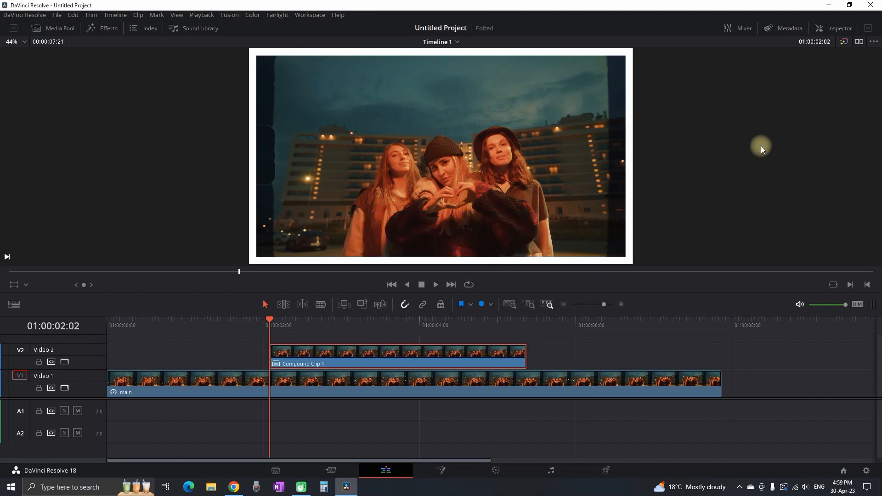
click(837, 28)
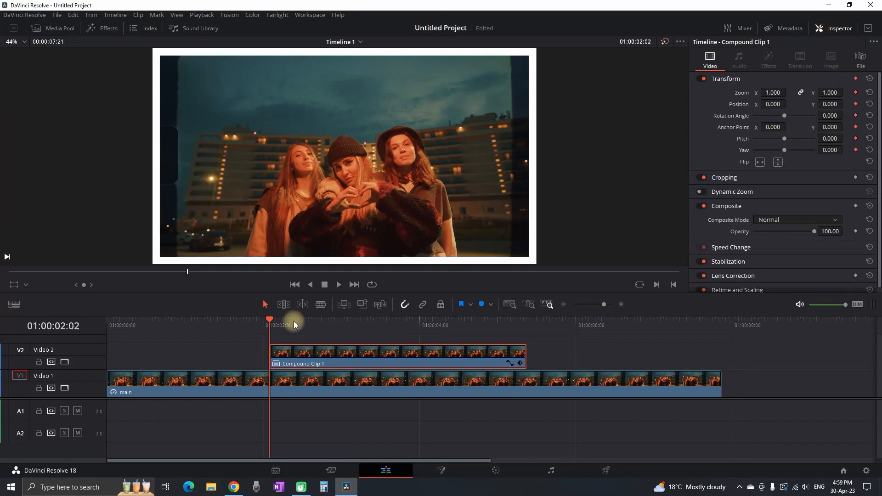
Keyframe the photo clip shrinking, tilting and moving into the top-right corner
click(288, 325)
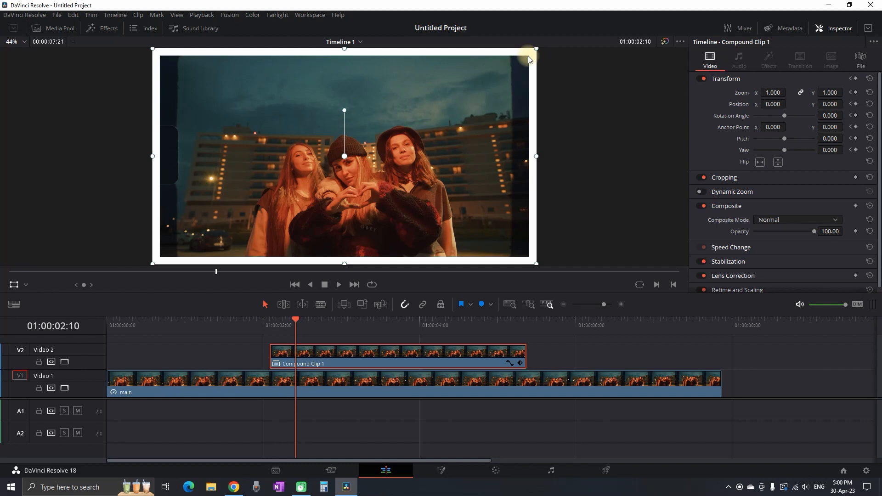
drag(534, 48, 471, 84)
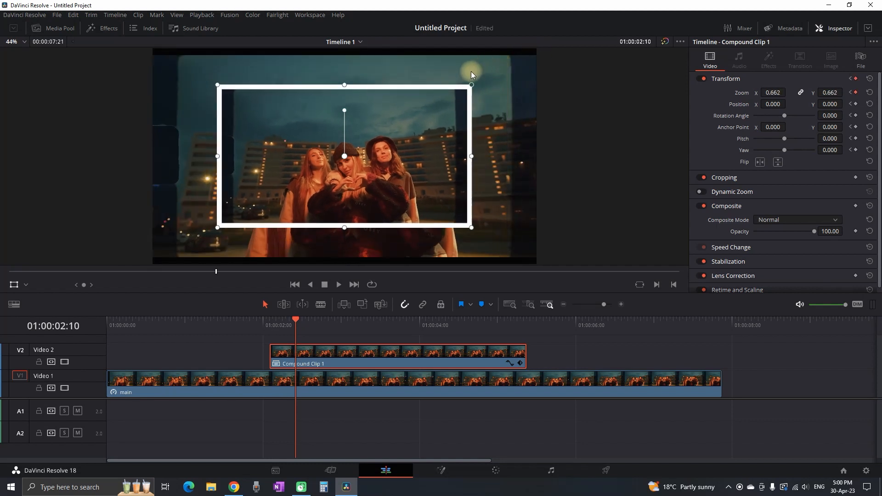
drag(471, 85, 455, 94)
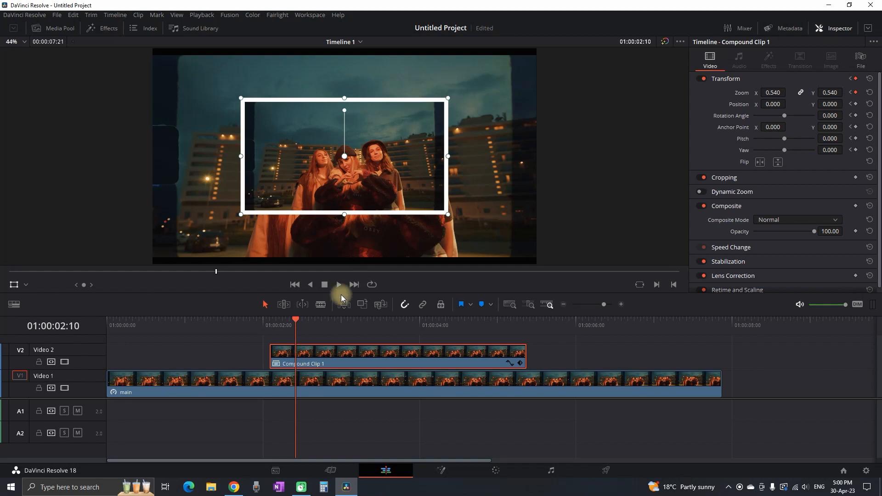
click(316, 321)
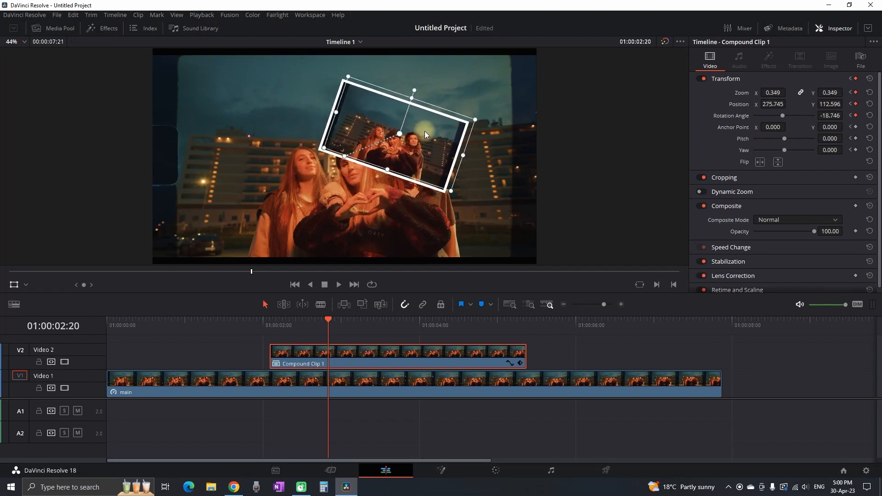
drag(399, 144, 472, 112)
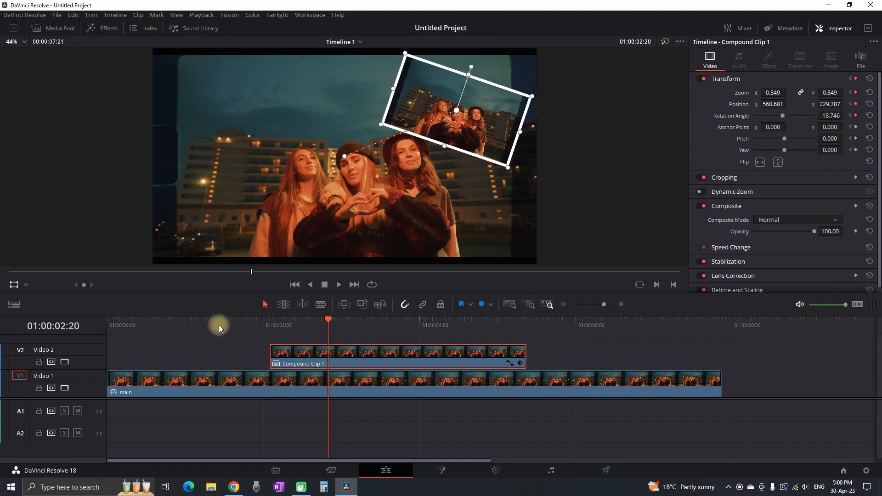
key(space)
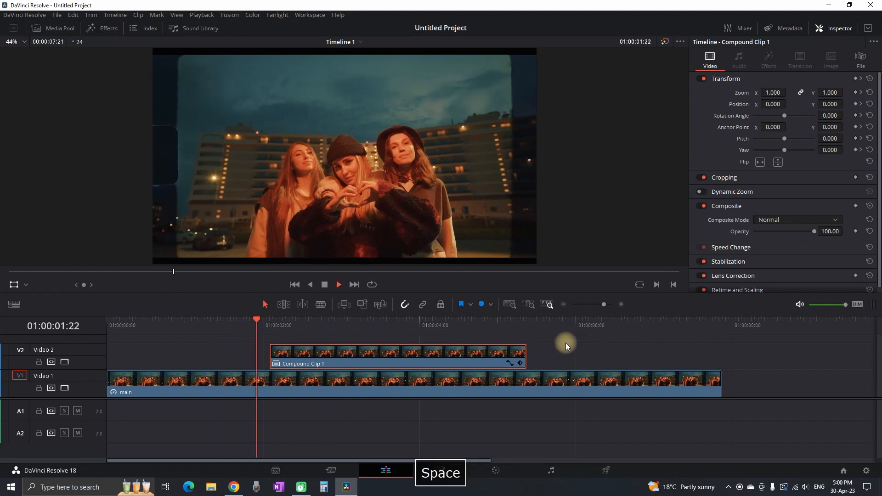
key(space)
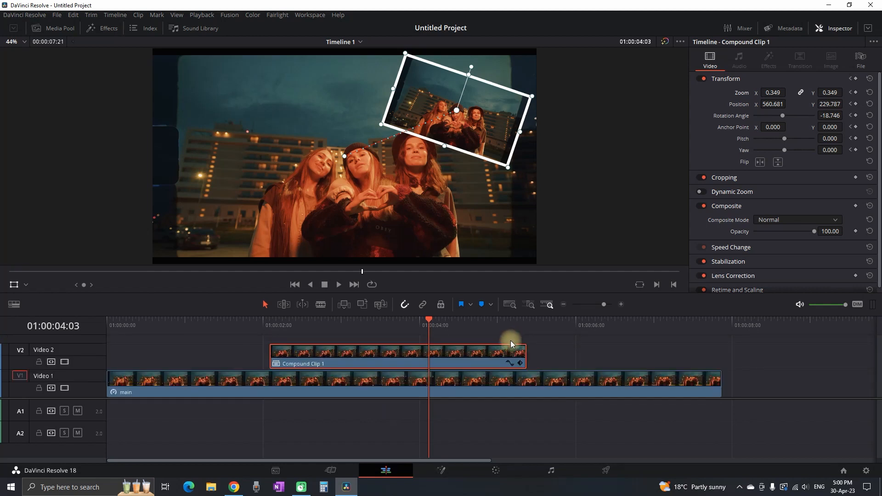
Split the V1 video at the playhead, add a Brightness Flash at the cut, and add music
click(276, 382)
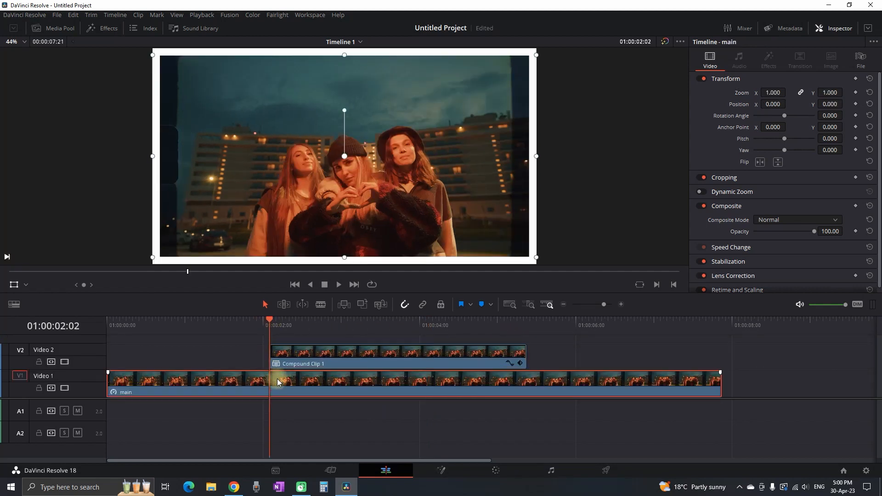
key(ctrl+b)
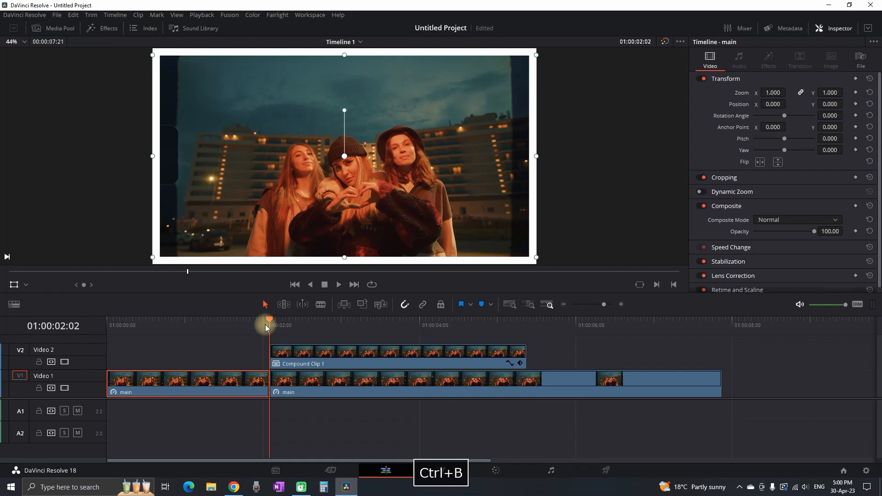
click(102, 28)
text(f)
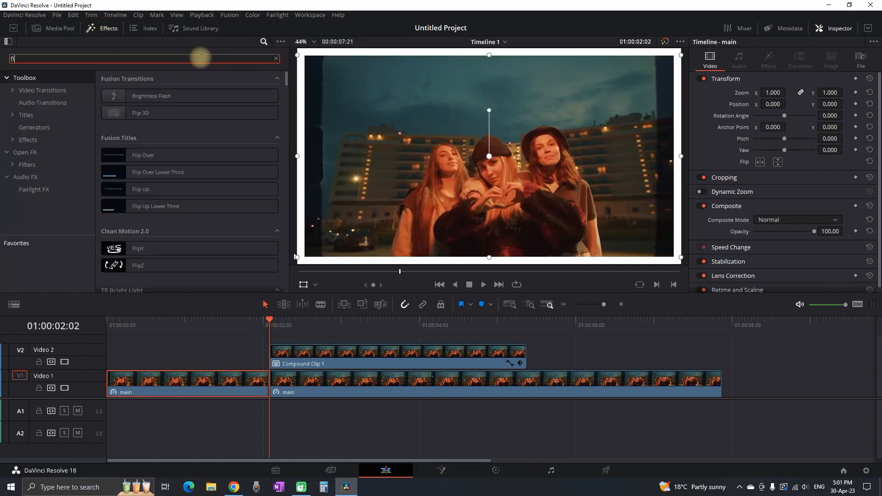
text(lash)
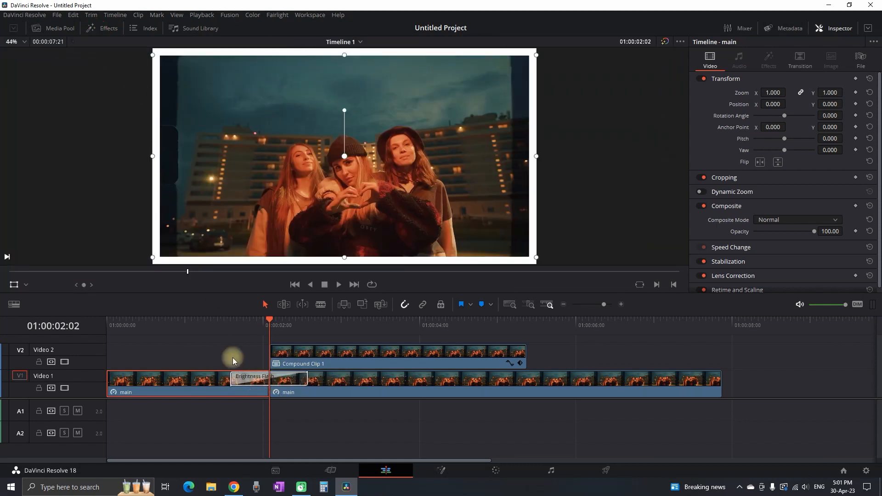
click(236, 382)
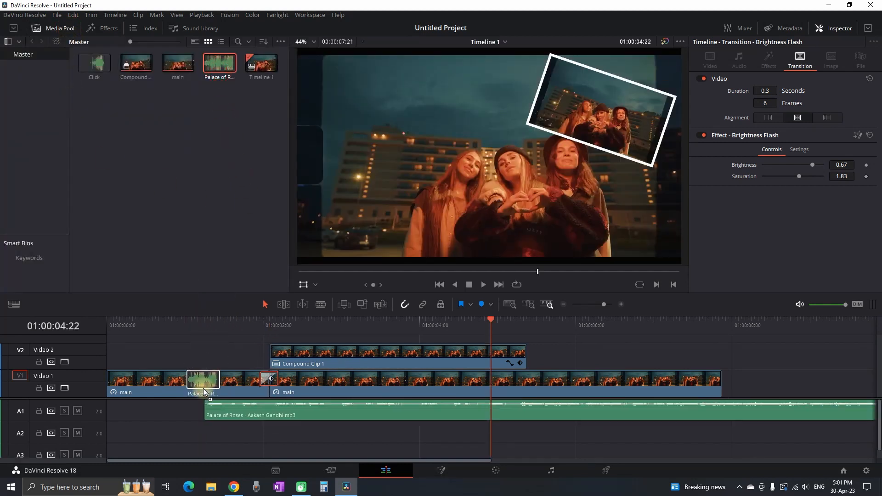
click(143, 415)
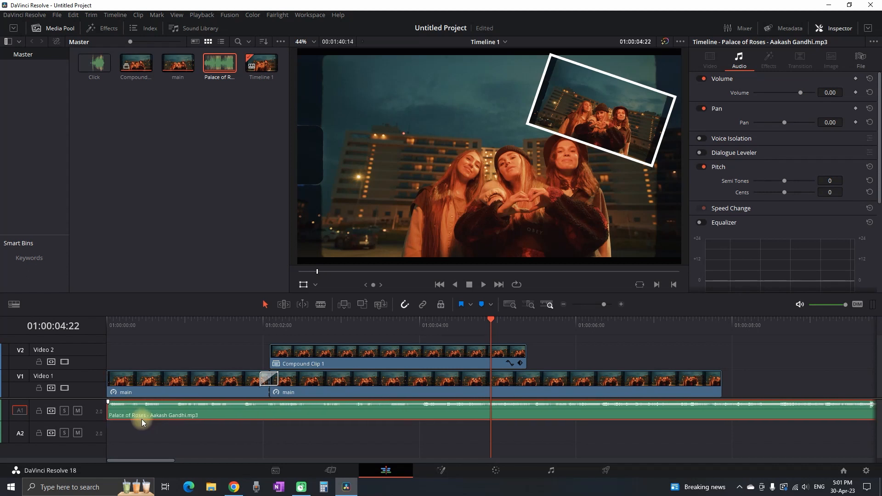